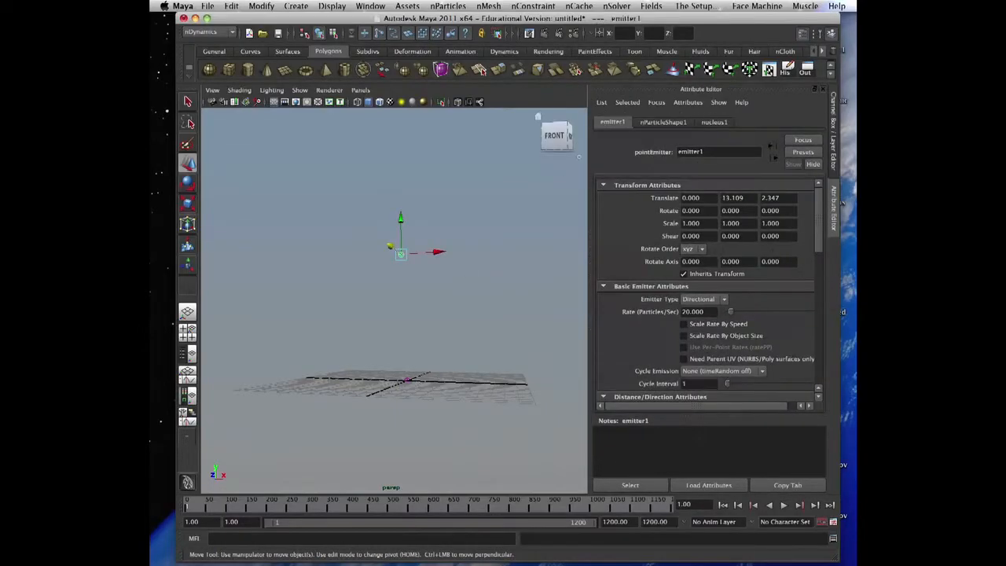
# - Switch the Attribute Editor to nParticleShape1 and scroll through its collapsed attribute sections
pyautogui.click(663, 123)
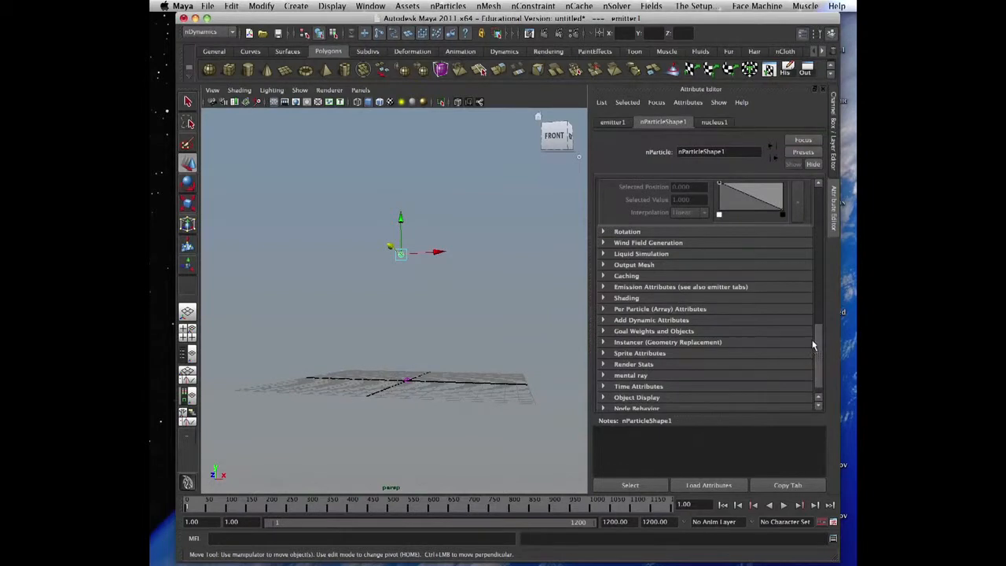
pyautogui.moveTo(528, 248)
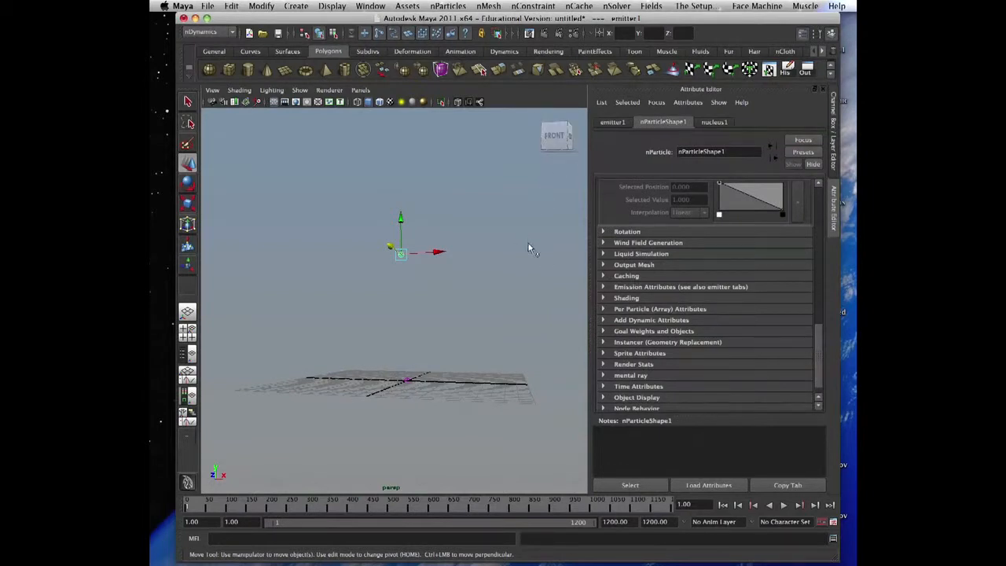
pyautogui.moveTo(784, 318)
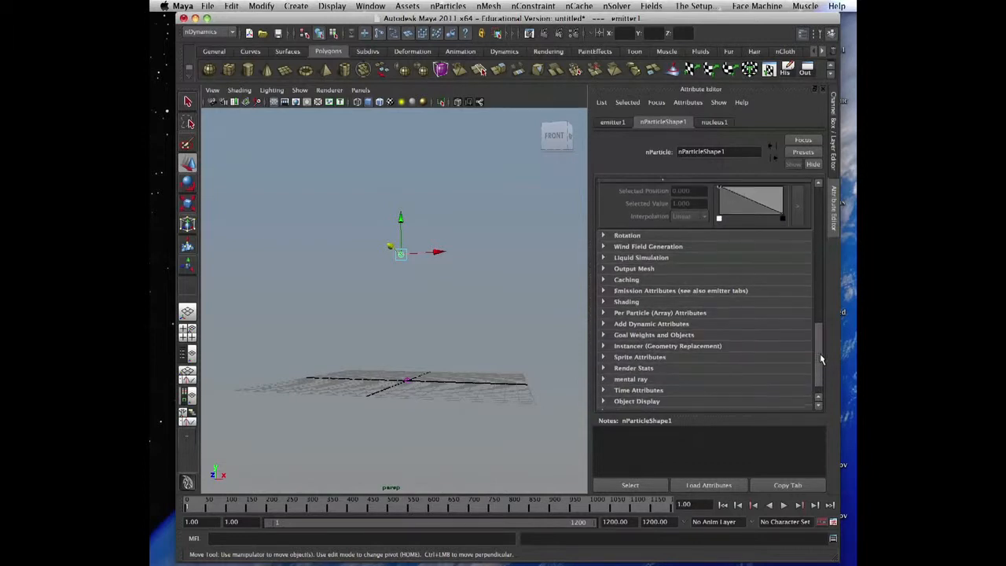
pyautogui.moveTo(814, 349)
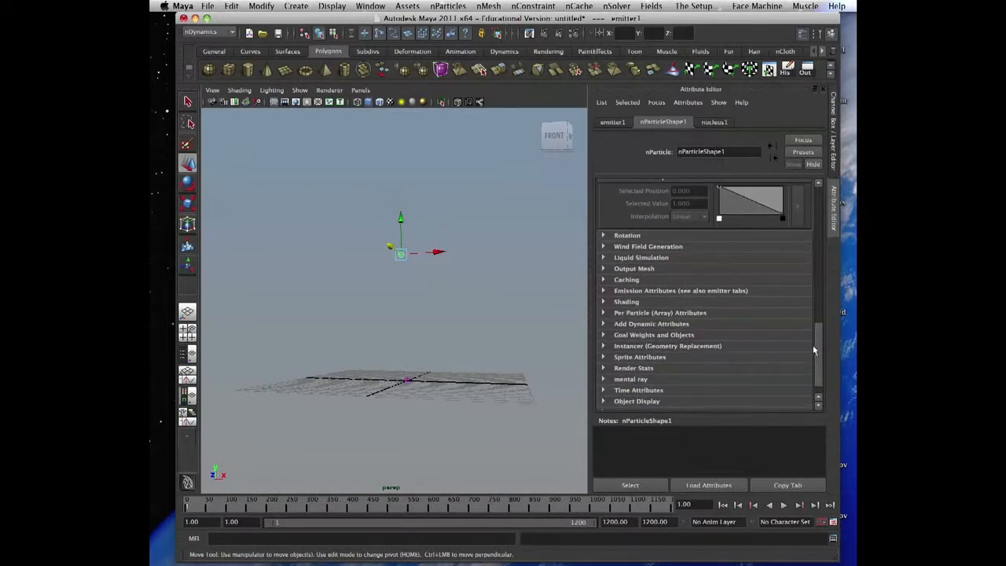
pyautogui.scroll(-3)
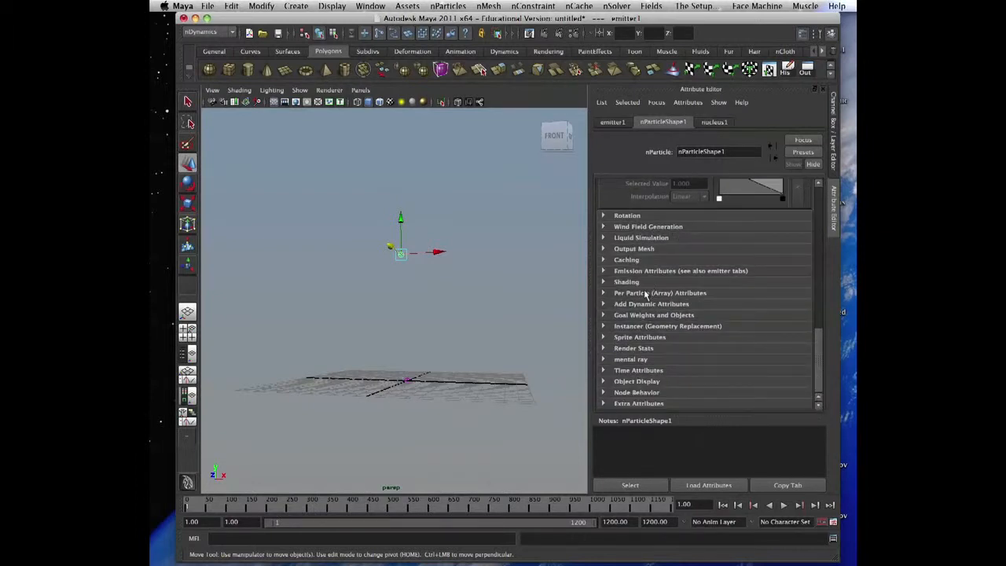
# - Expand the Shading and Liquid Simulation sections to show density, viscosity and surface tension
pyautogui.click(625, 282)
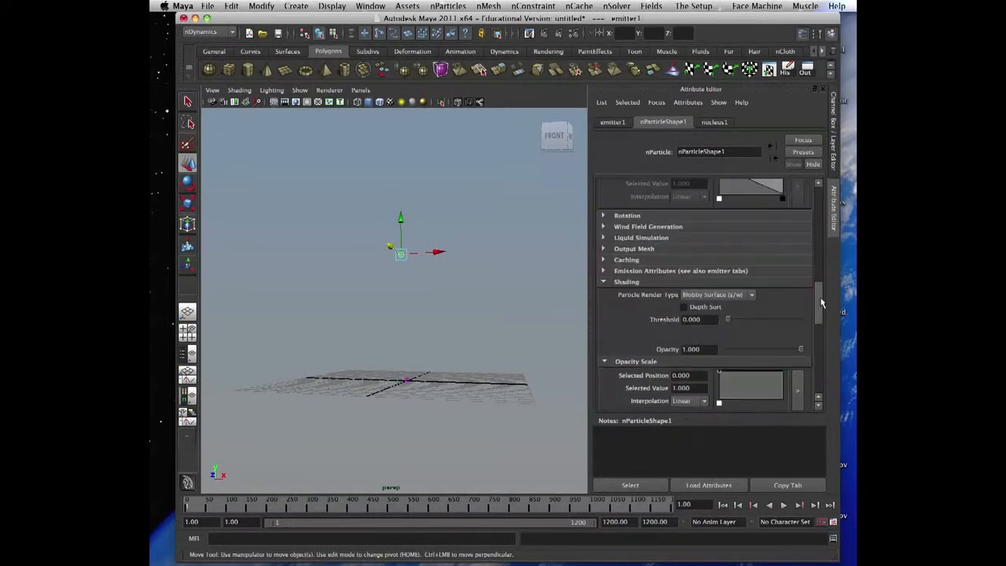
pyautogui.click(633, 245)
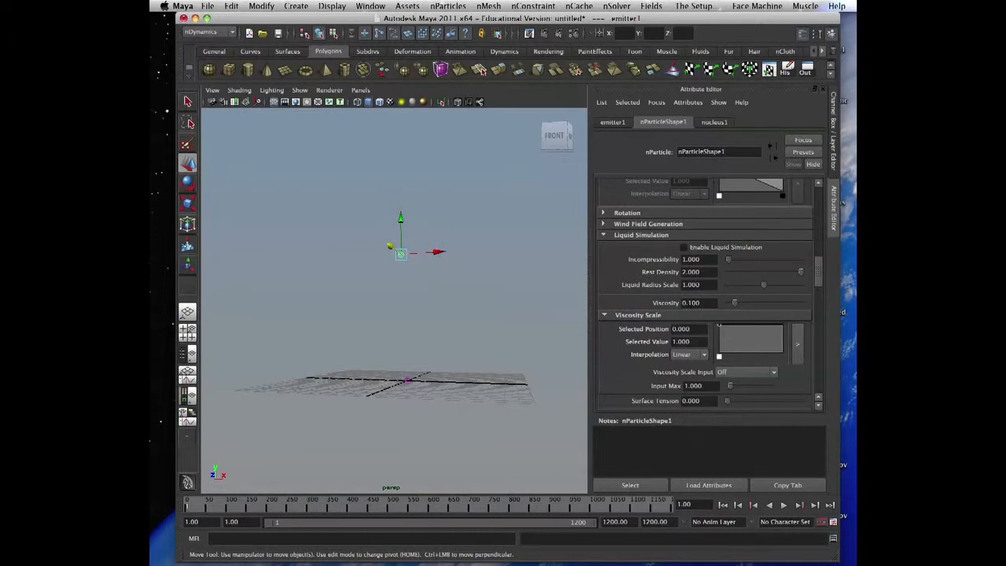
# - Re-toggle Liquid Simulation and scroll through the Output Mesh and Shading settings
pyautogui.click(635, 245)
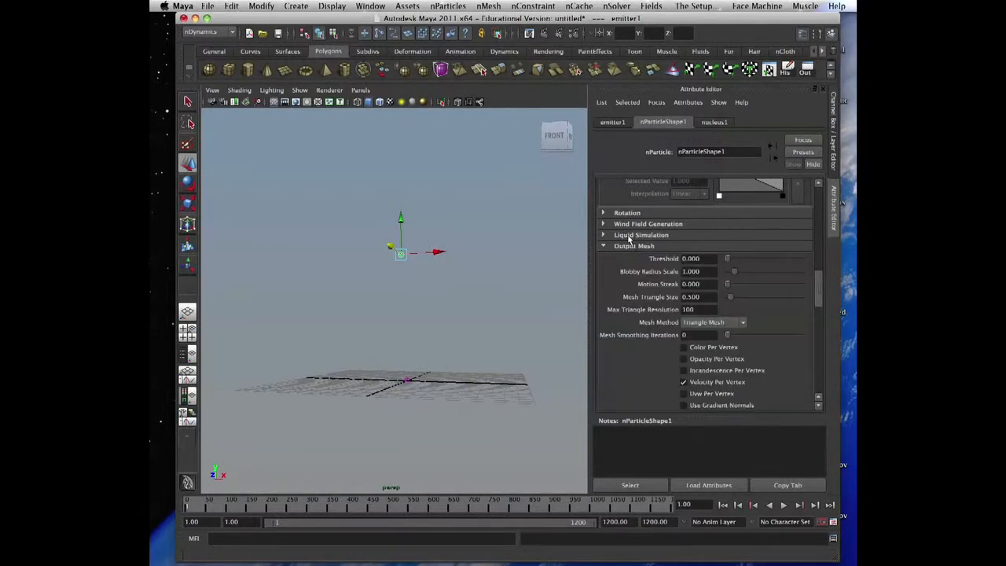
pyautogui.click(641, 236)
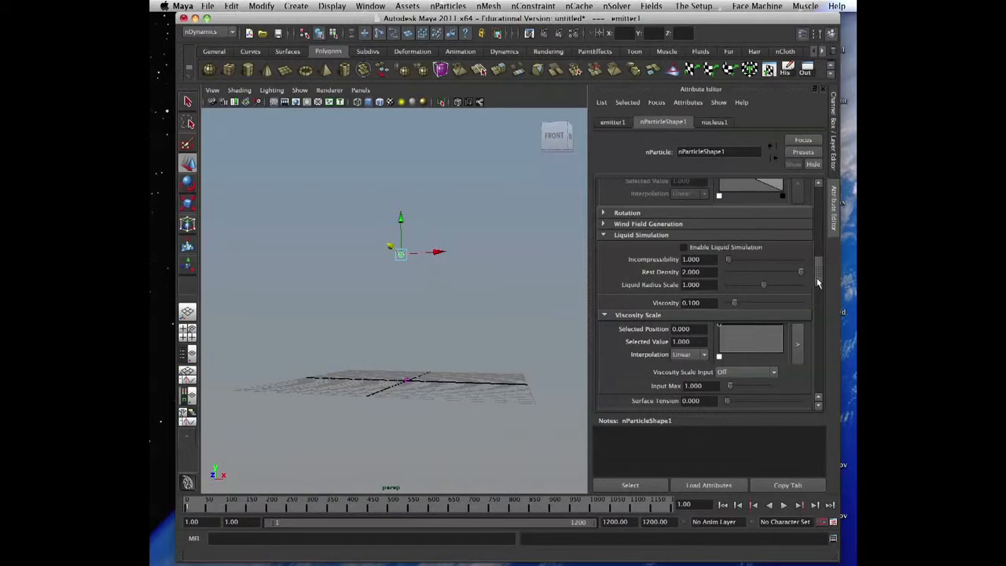
pyautogui.scroll(-3)
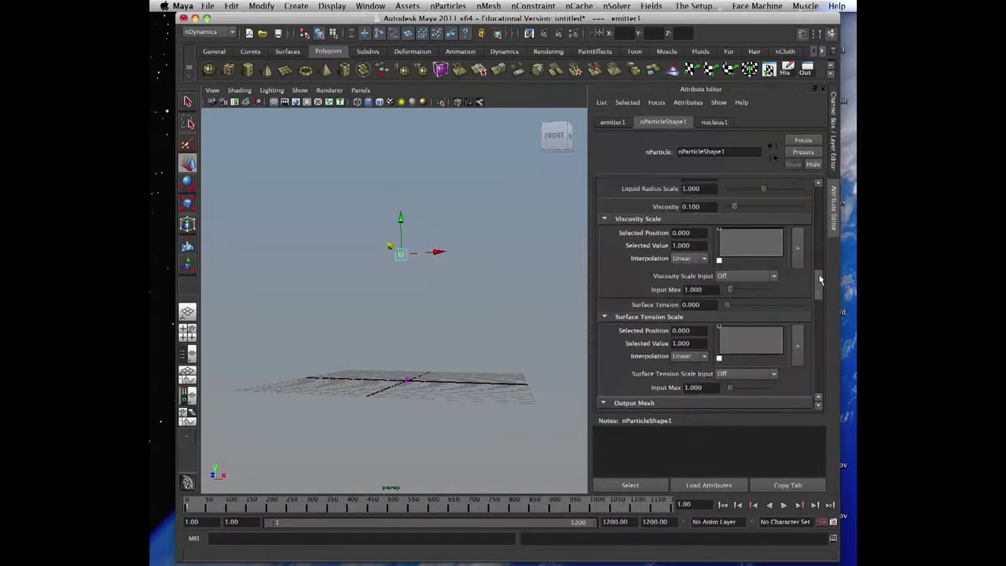
pyautogui.scroll(-3)
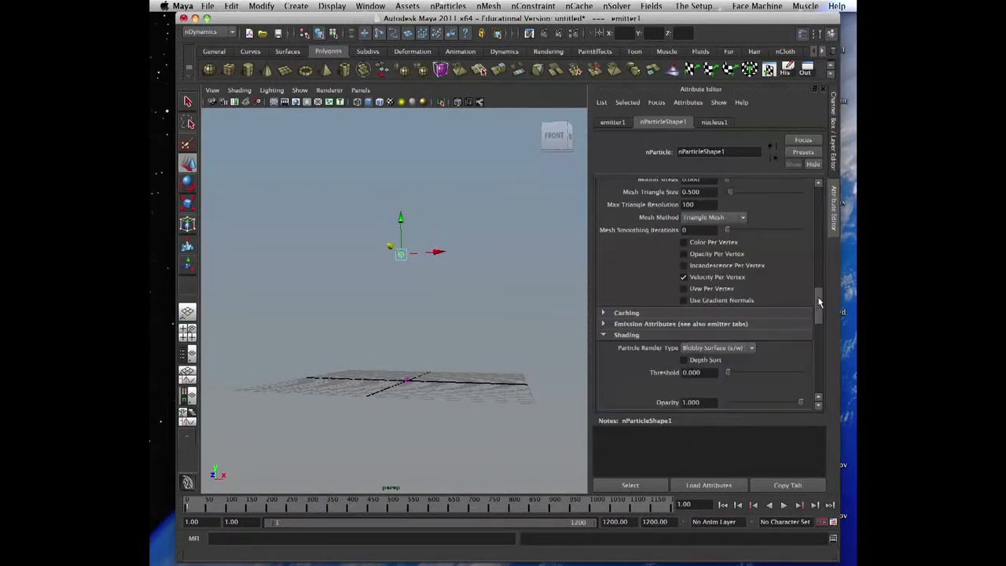
pyautogui.scroll(3)
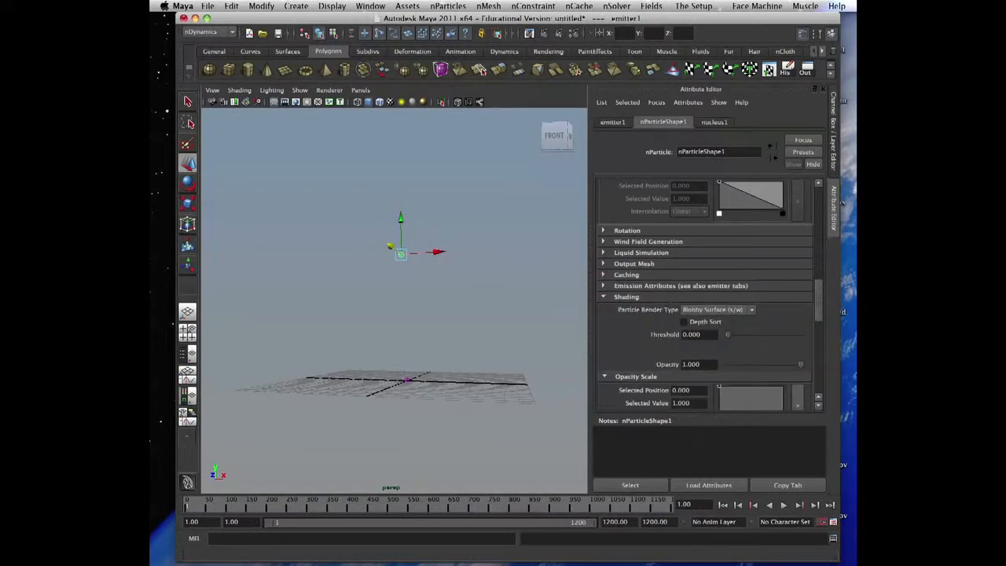
# - From the nCache menu bring up Create nCache Options, keeping One file per frame distribution
pyautogui.click(578, 6)
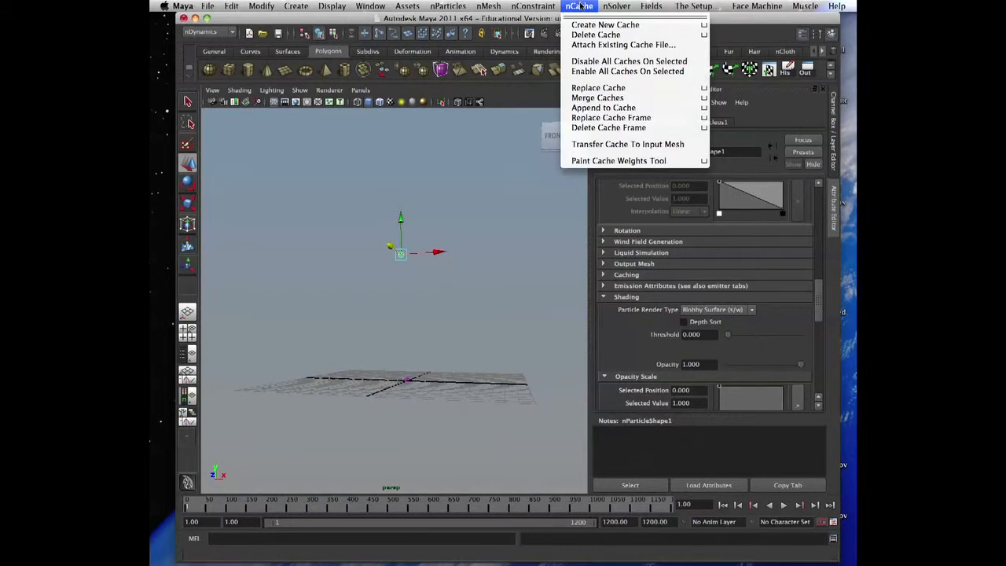
pyautogui.moveTo(605, 25)
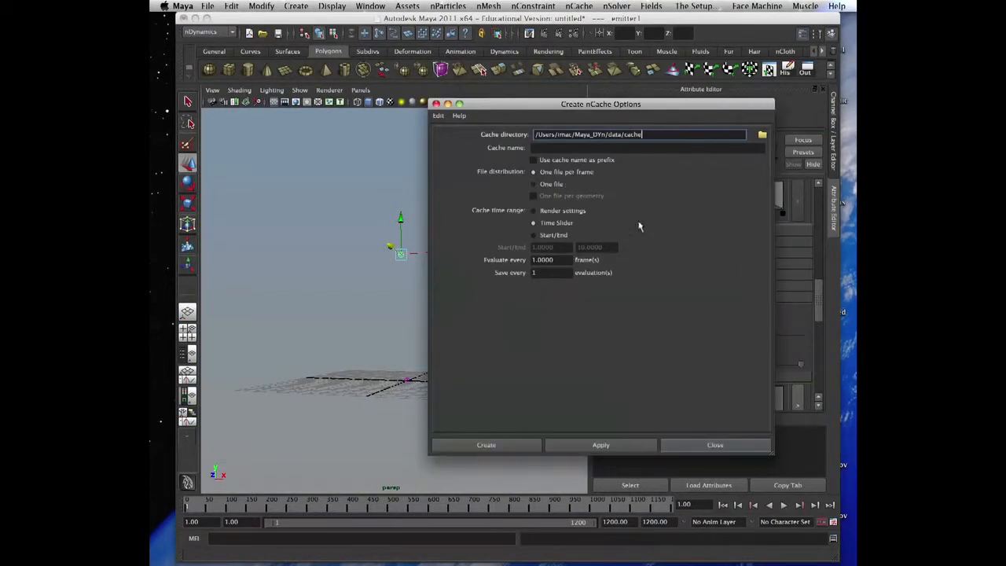
pyautogui.moveTo(533, 286)
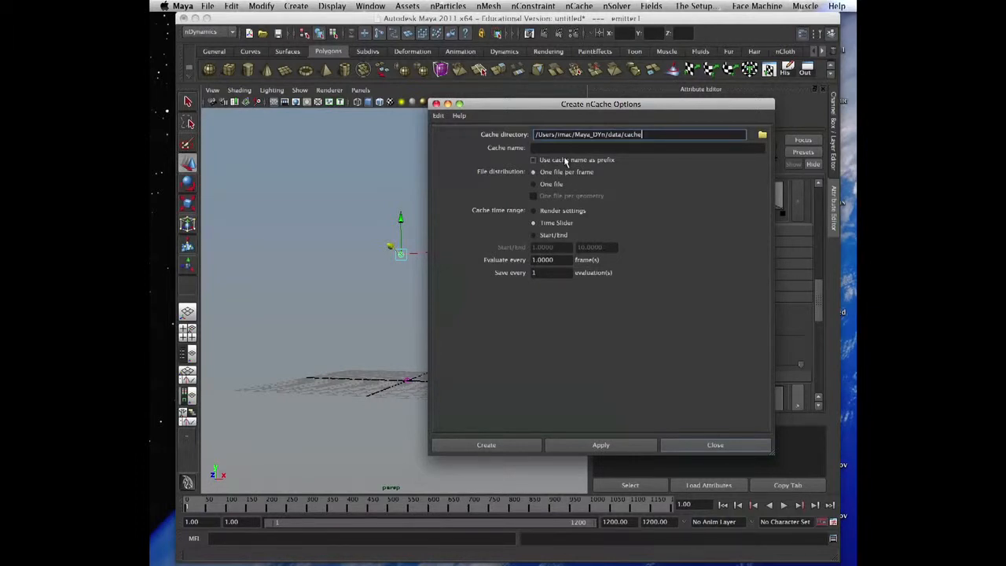
pyautogui.moveTo(583, 183)
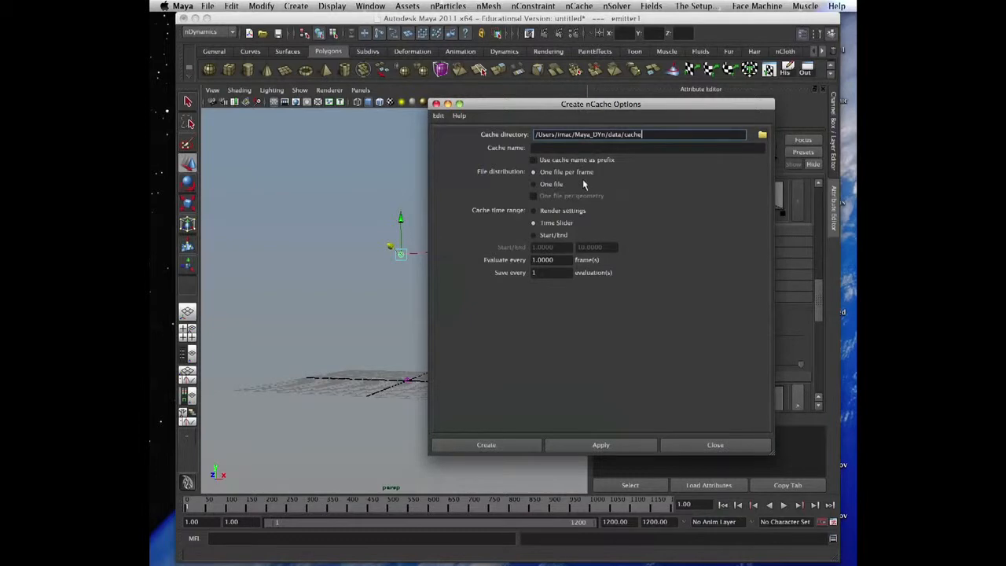
pyautogui.moveTo(531, 171)
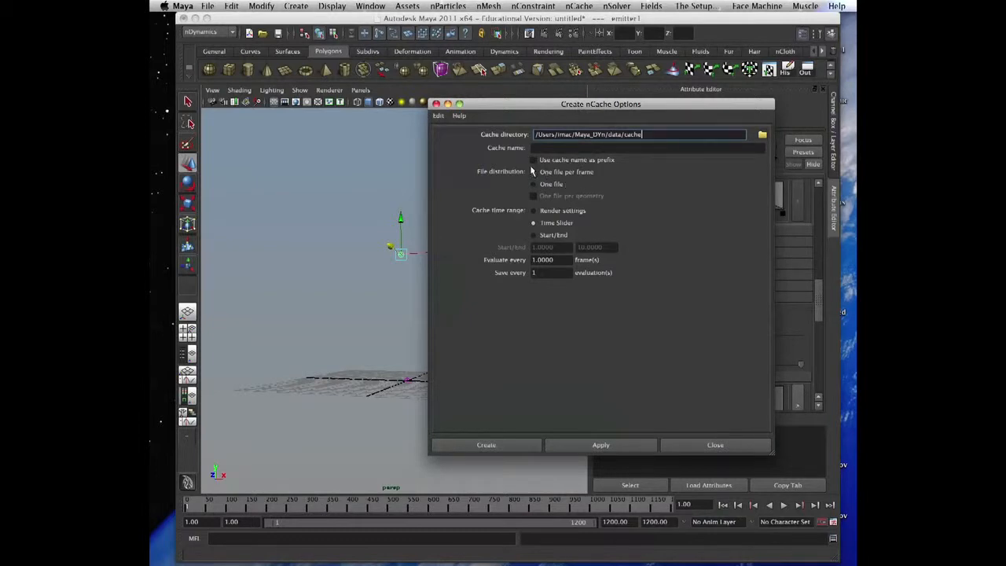
pyautogui.click(534, 172)
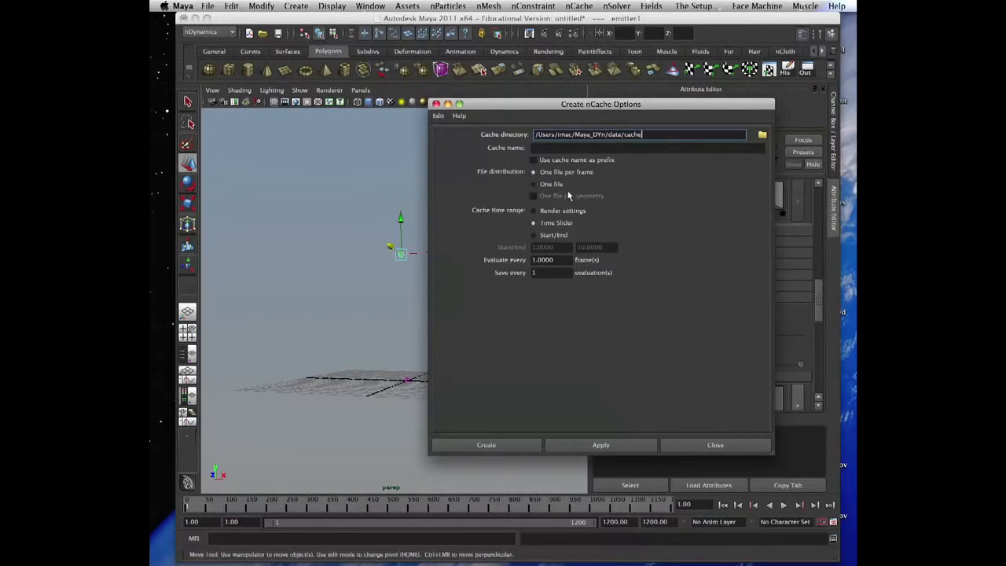
pyautogui.moveTo(600, 104); pyautogui.dragTo(634, 89)
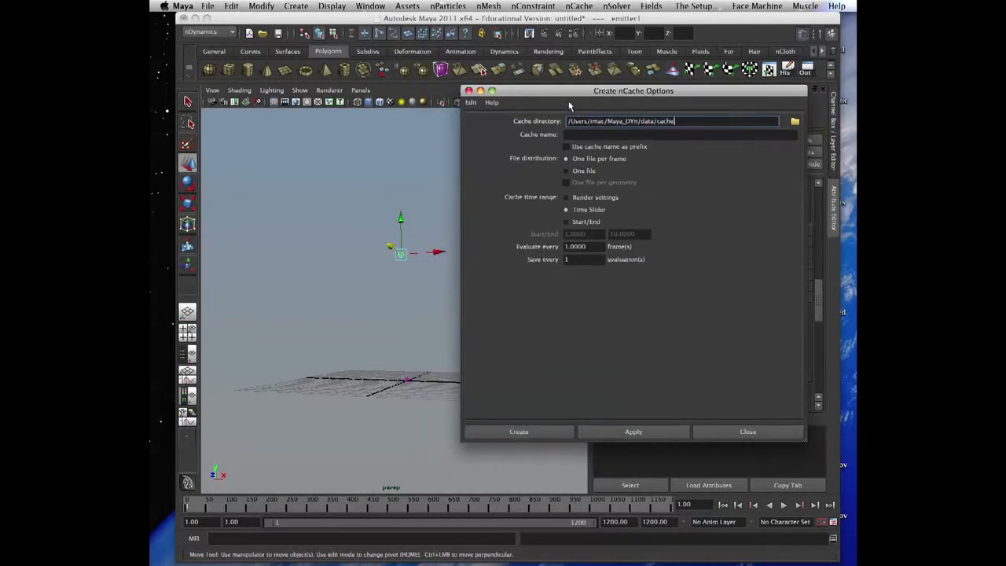
pyautogui.click(583, 246)
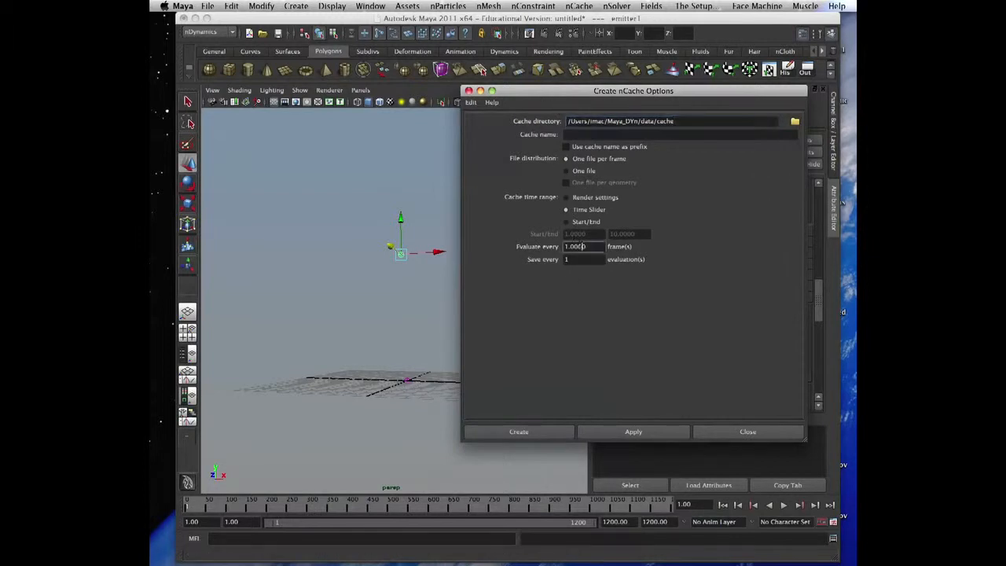
pyautogui.tripleClick(583, 245)
pyautogui.write('.1')
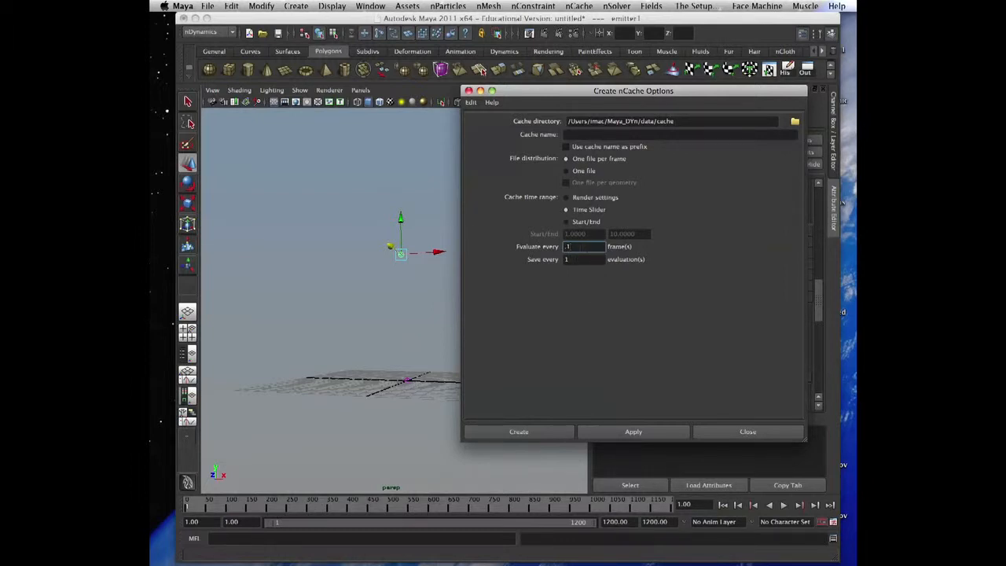
pyautogui.tripleClick(583, 246)
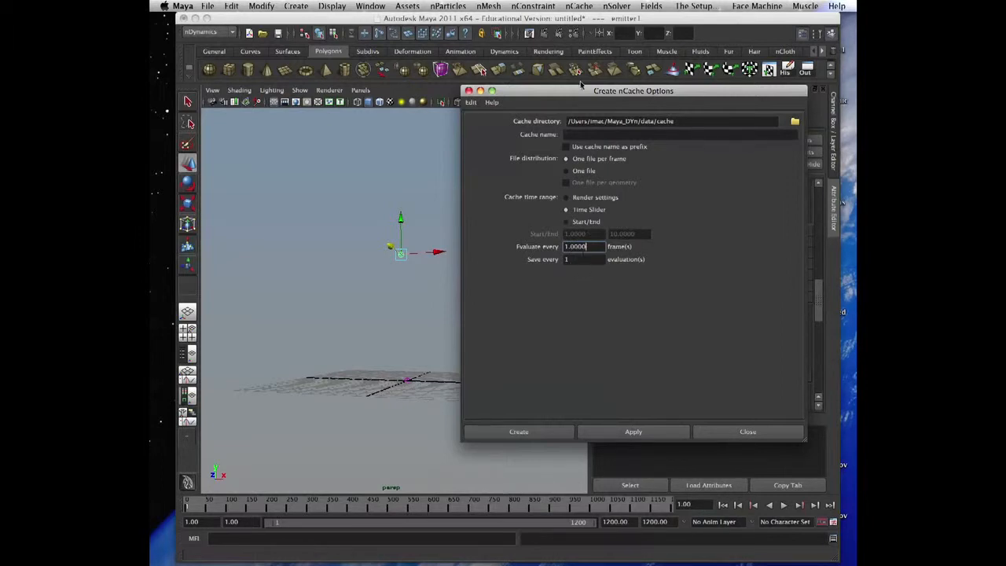
pyautogui.moveTo(634, 89); pyautogui.dragTo(594, 117)
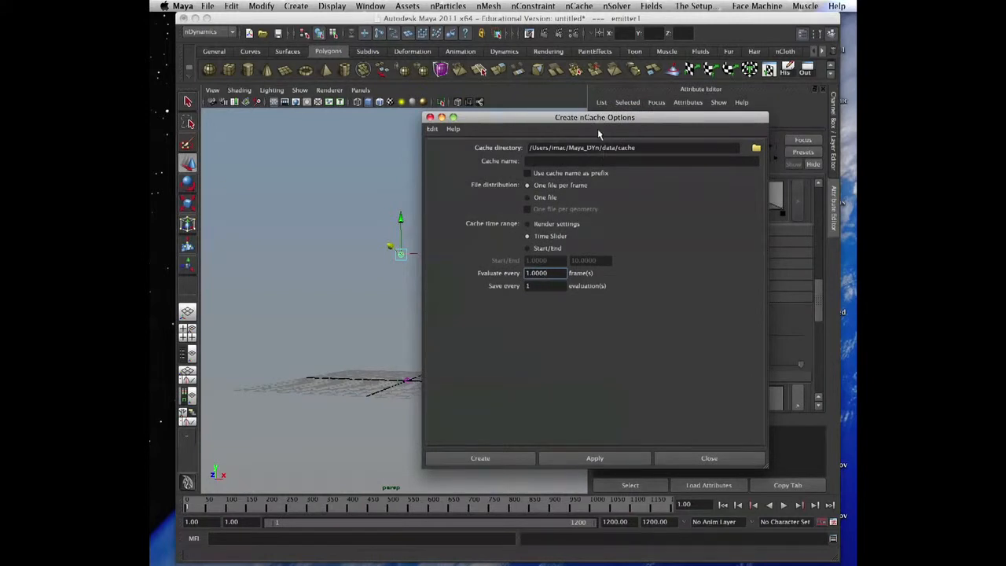
pyautogui.moveTo(594, 117); pyautogui.dragTo(602, 129)
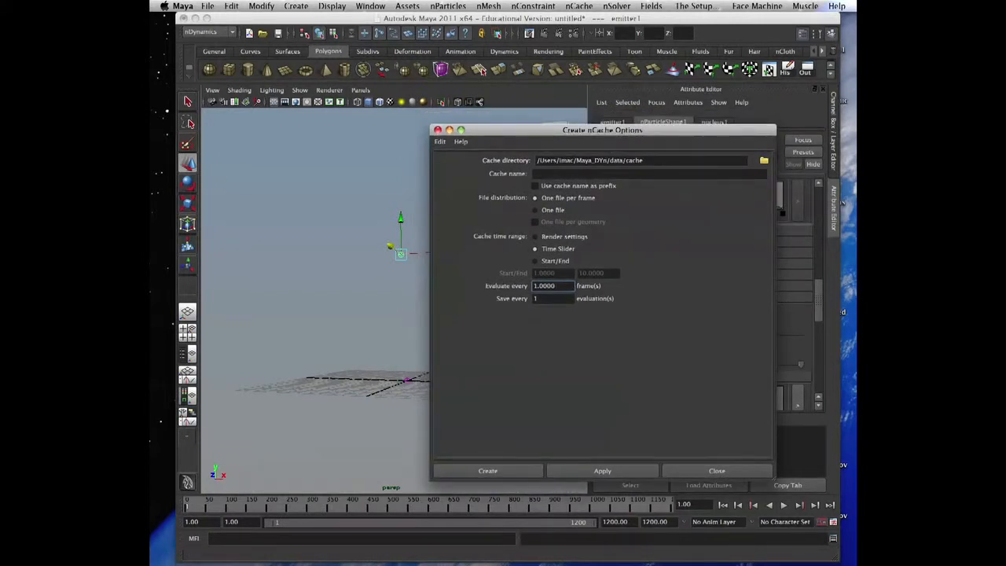